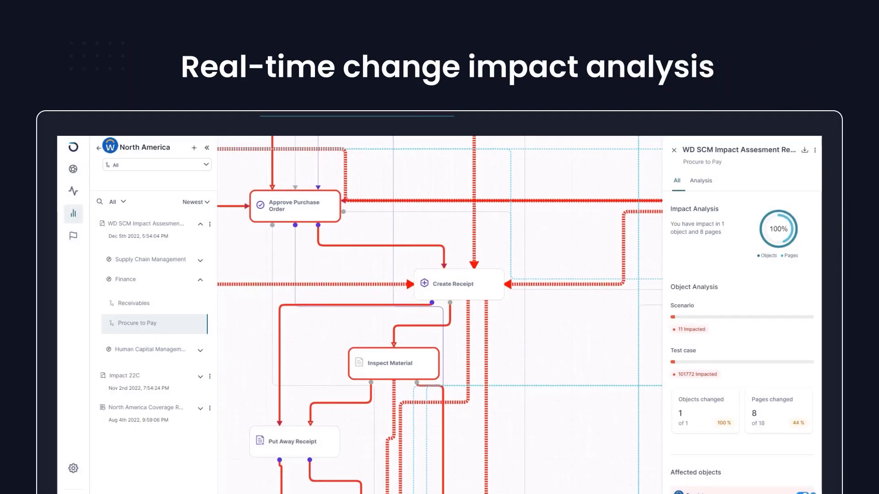
# - Open the impacted steps for 'Create and Approve Non Catalog Requisition' with their self-healed replacements
pyautogui.click(699, 181)
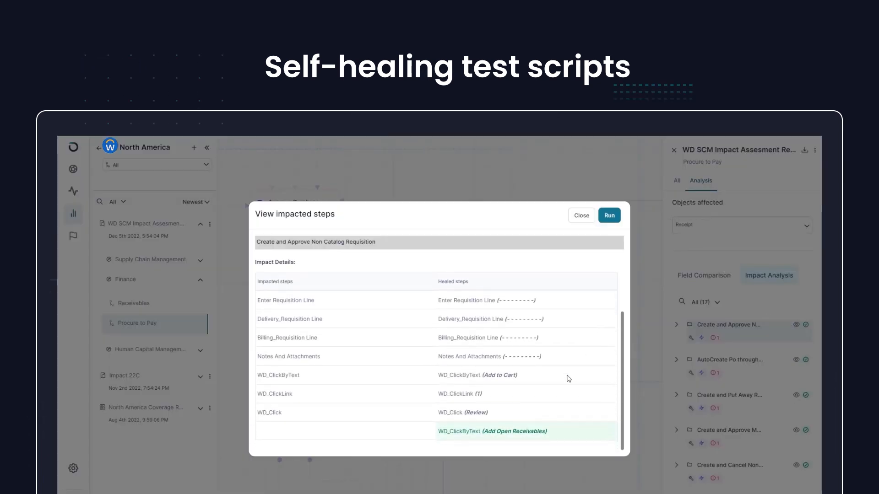
# - Close the healed-steps view to return to the Receipt object's 17 impacted test scripts
pyautogui.click(580, 215)
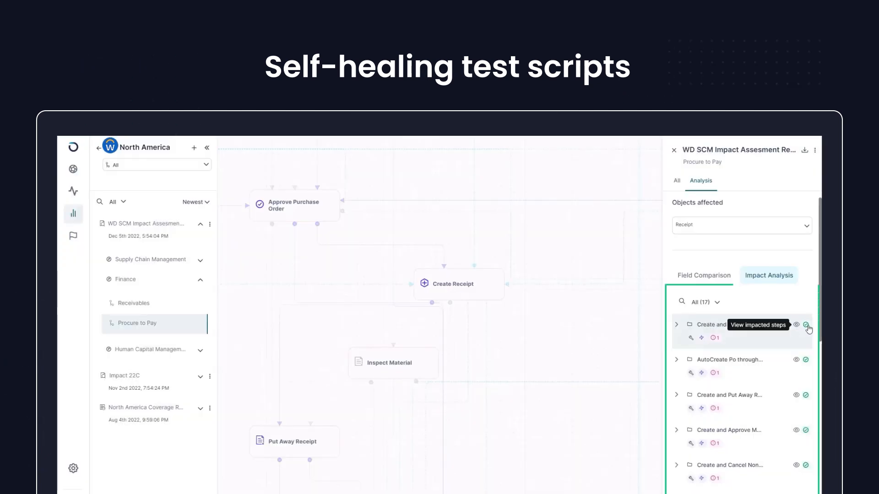